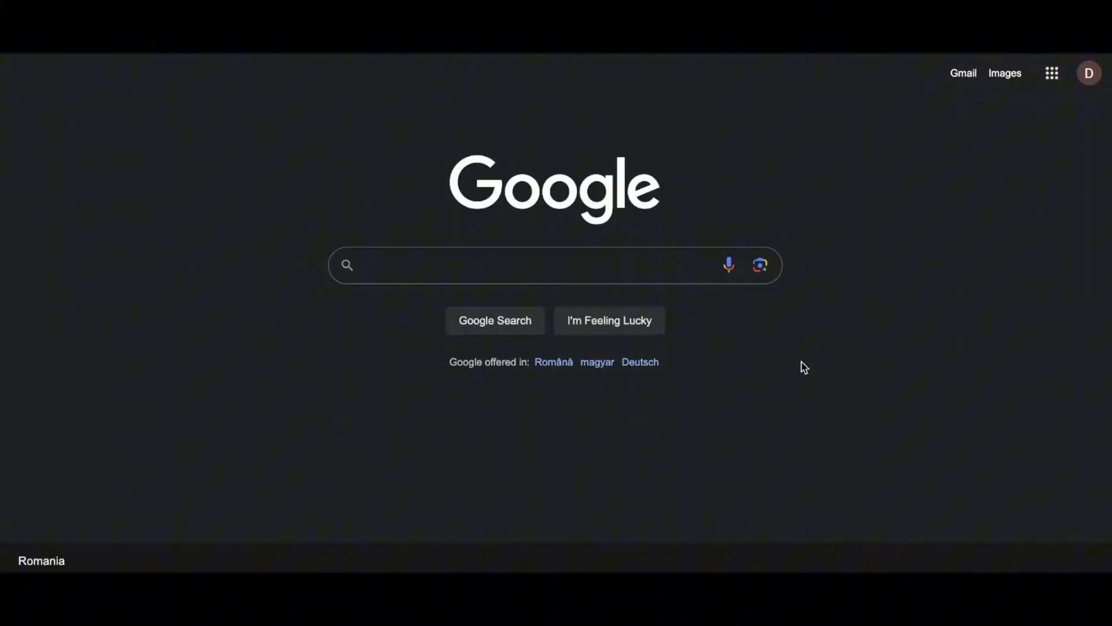
mouse_move(1075, 138)
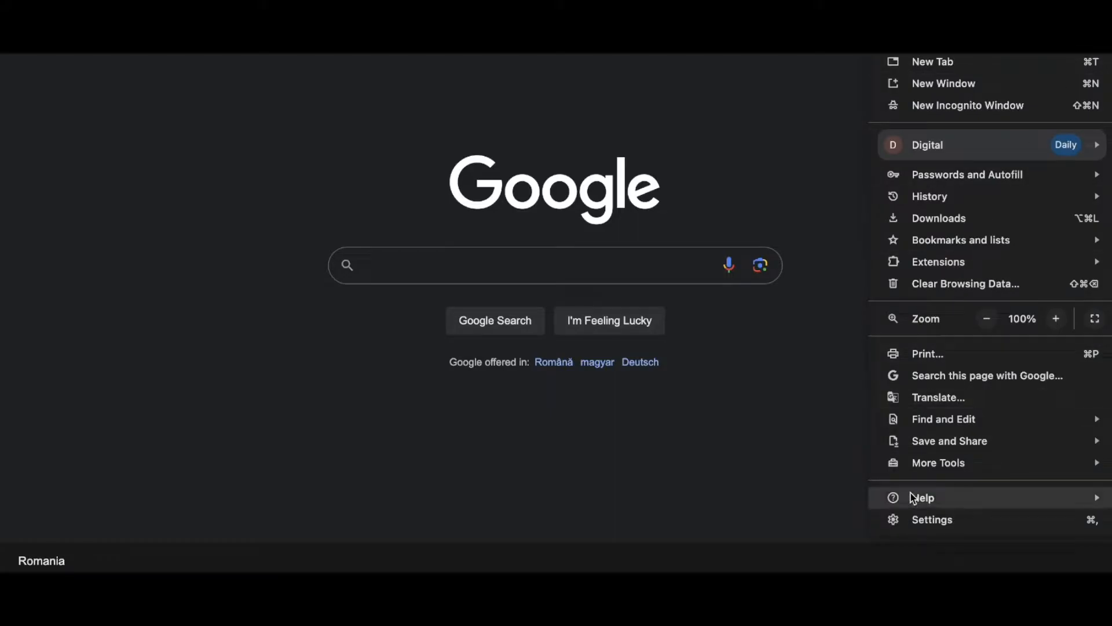
Step: Go to Chrome's Settings page from the Google home page
click(932, 519)
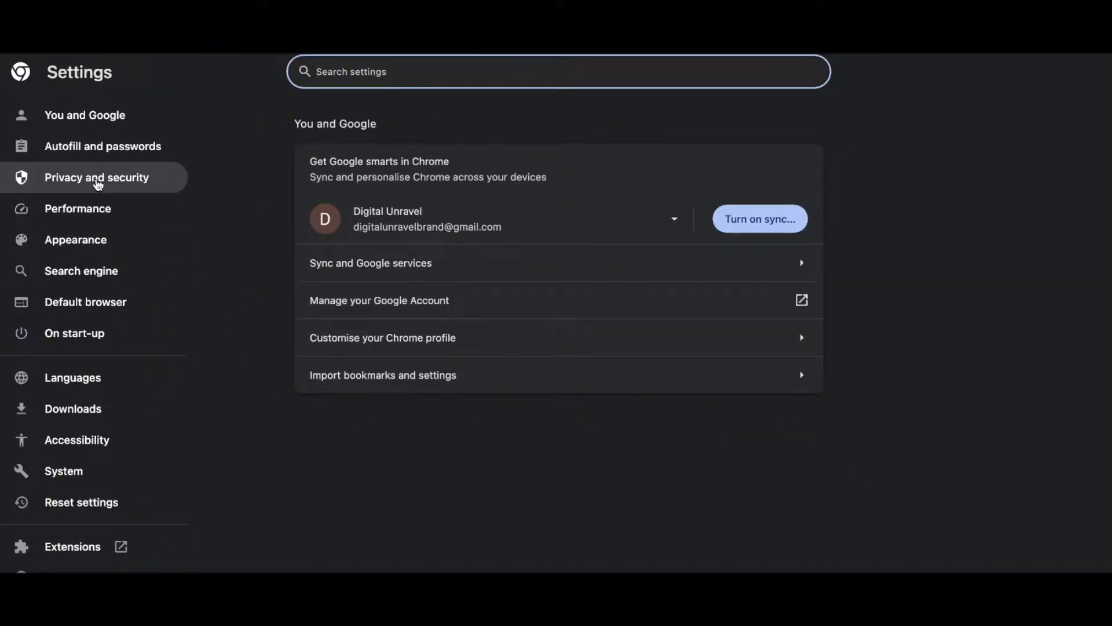
mouse_move(106, 170)
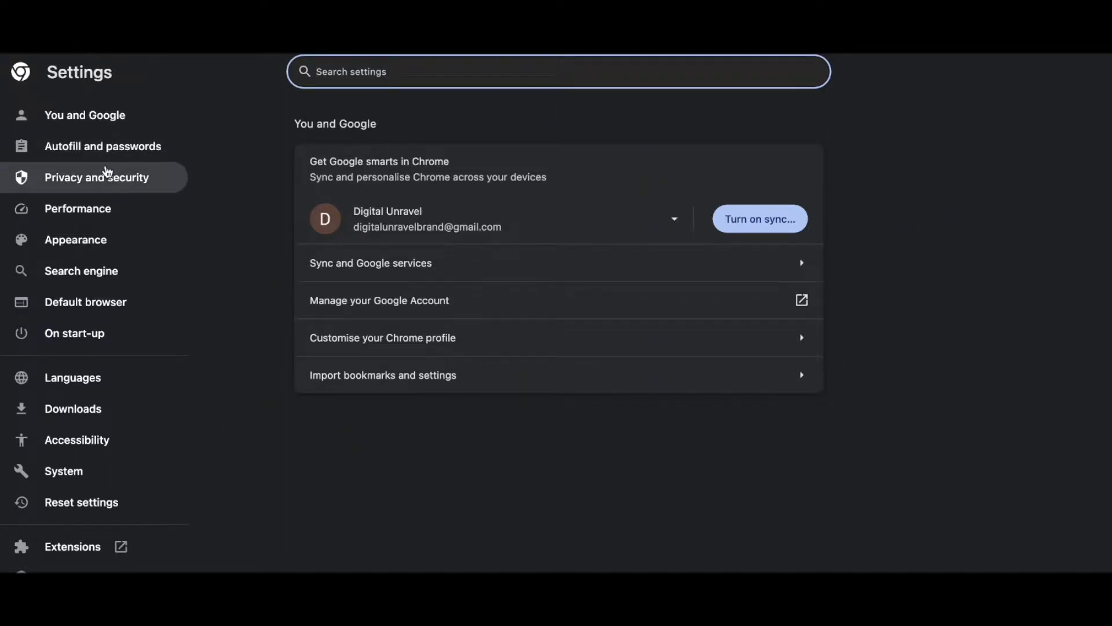
Step: Navigate to Site settings under Privacy and security to reach ome.tv's details
click(98, 177)
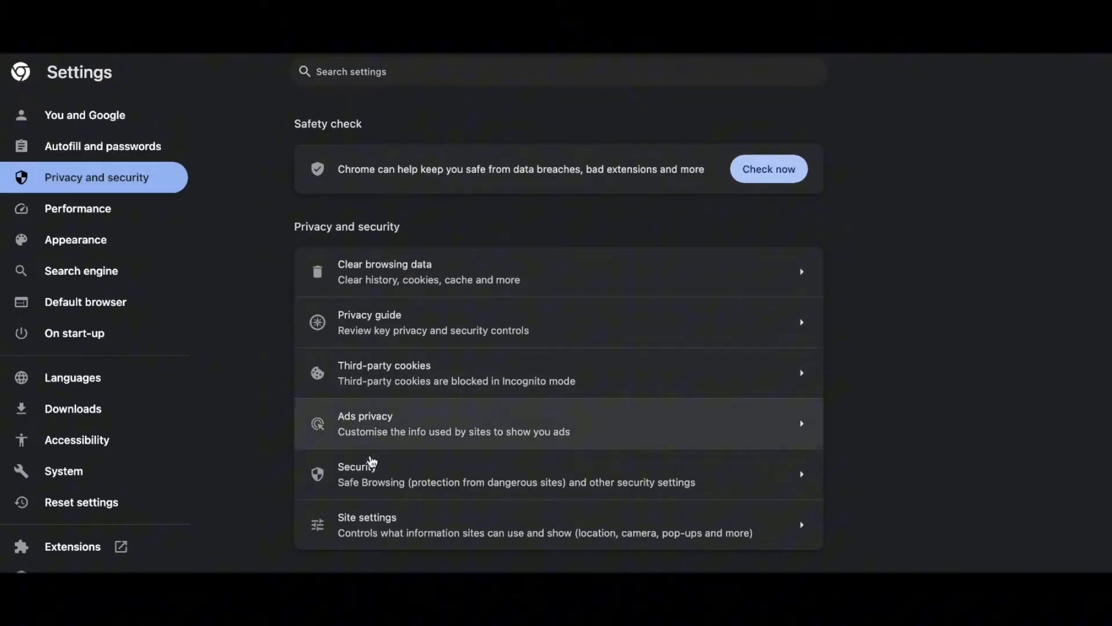
click(367, 524)
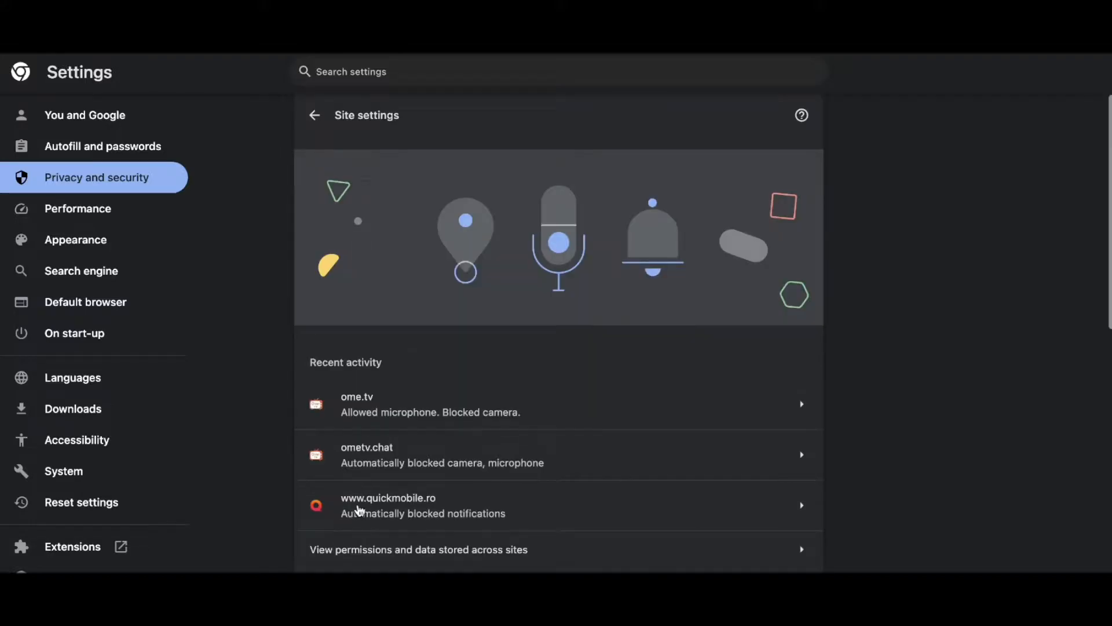
mouse_move(370, 399)
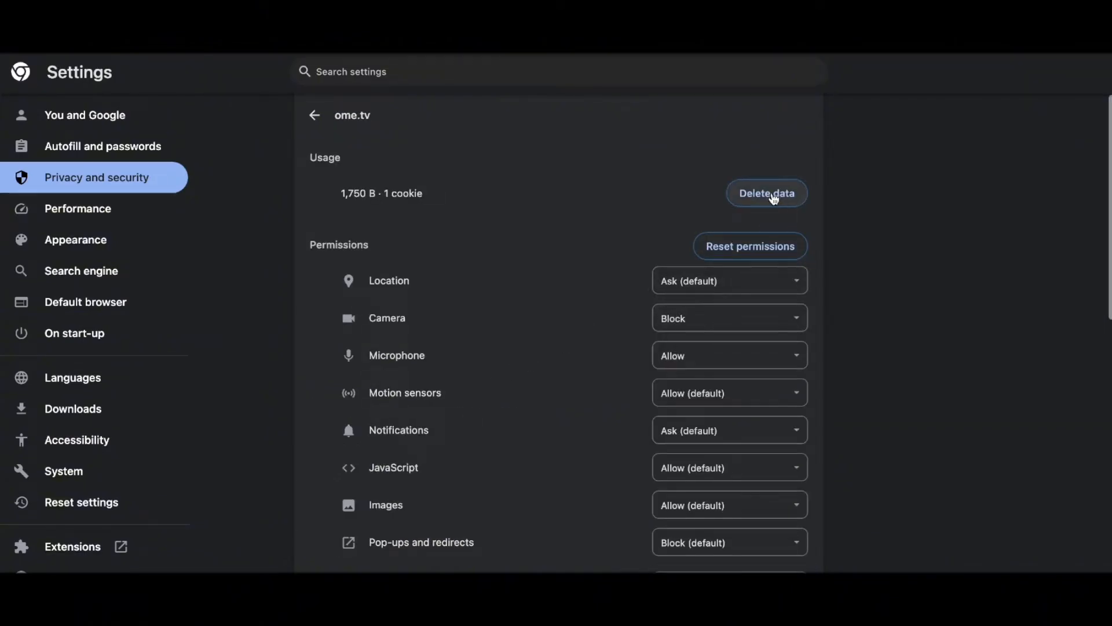
Step: Delete ome.tv's data and cookies, reset its permissions to defaults, and review the list
click(766, 194)
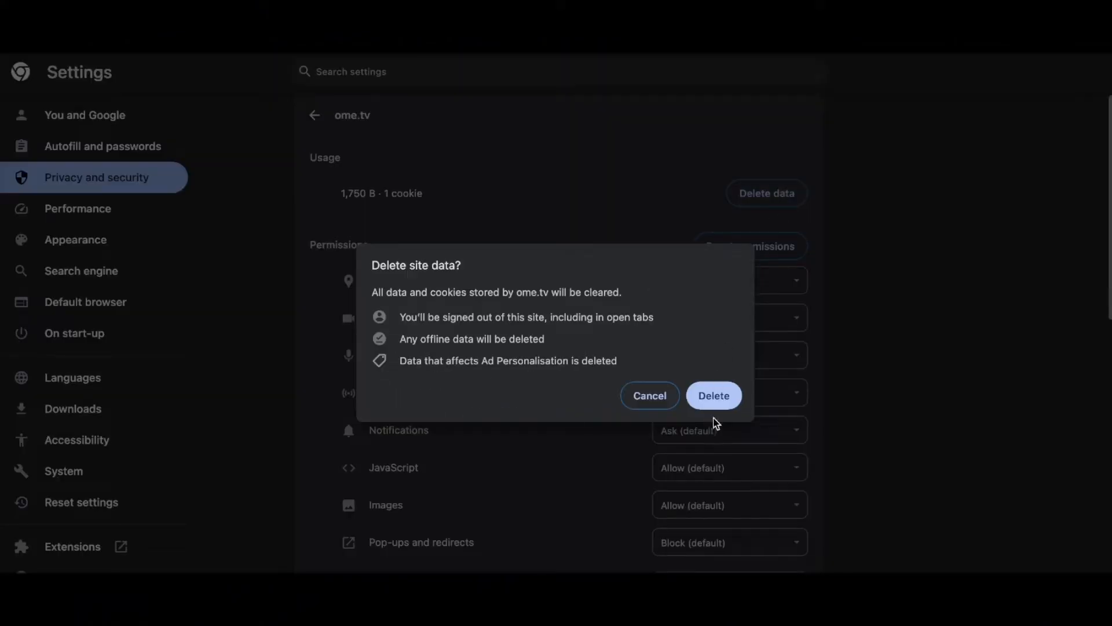
click(713, 395)
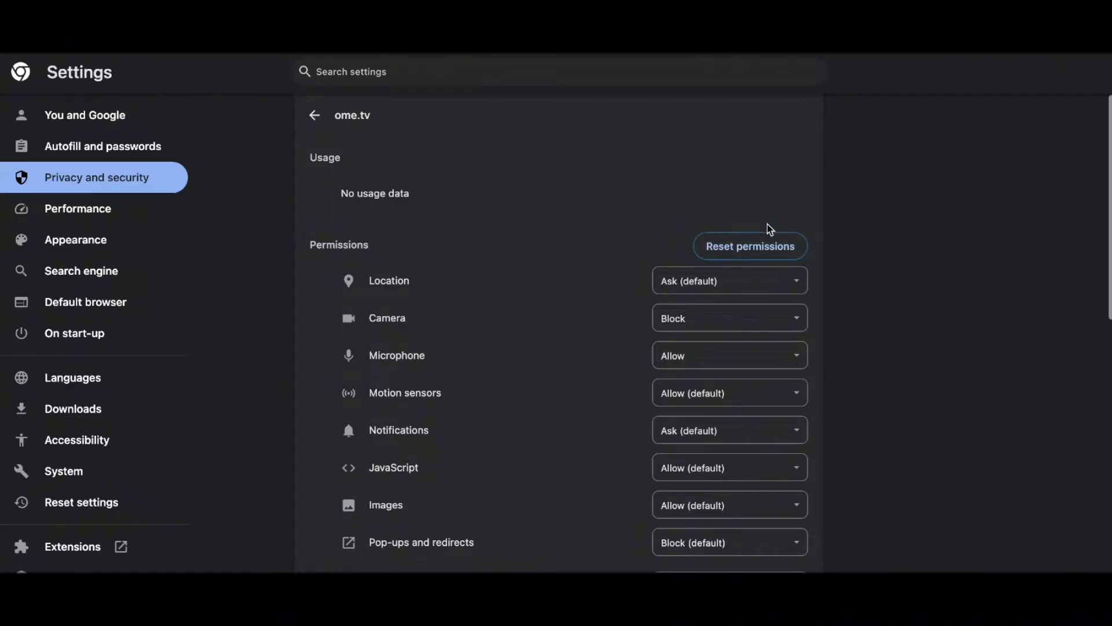
click(750, 246)
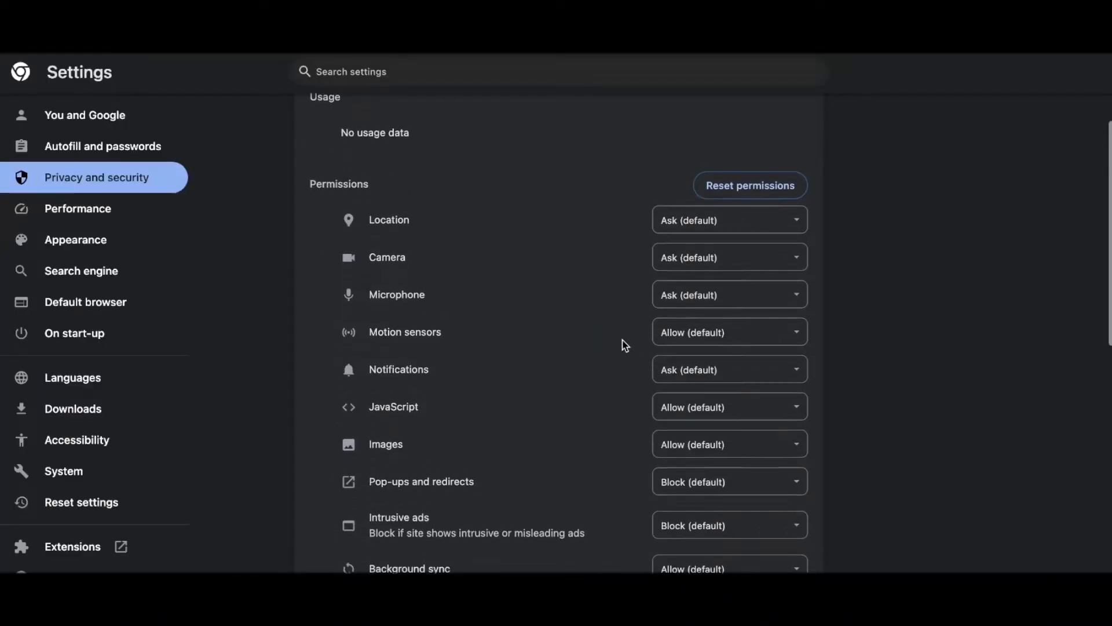
scroll(down, 3)
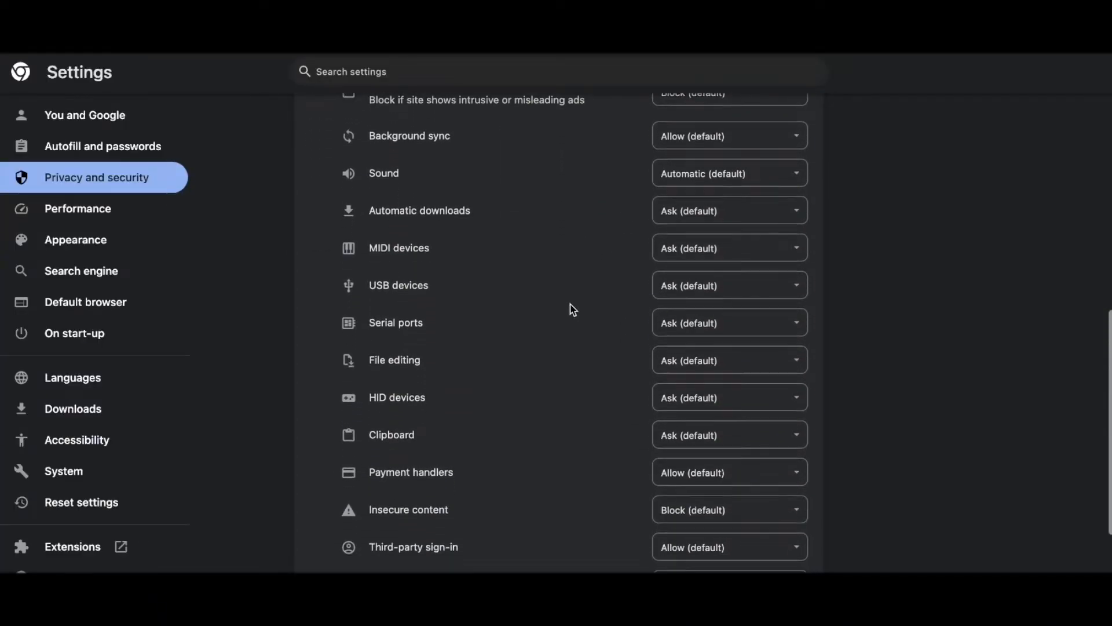
scroll(down, 3)
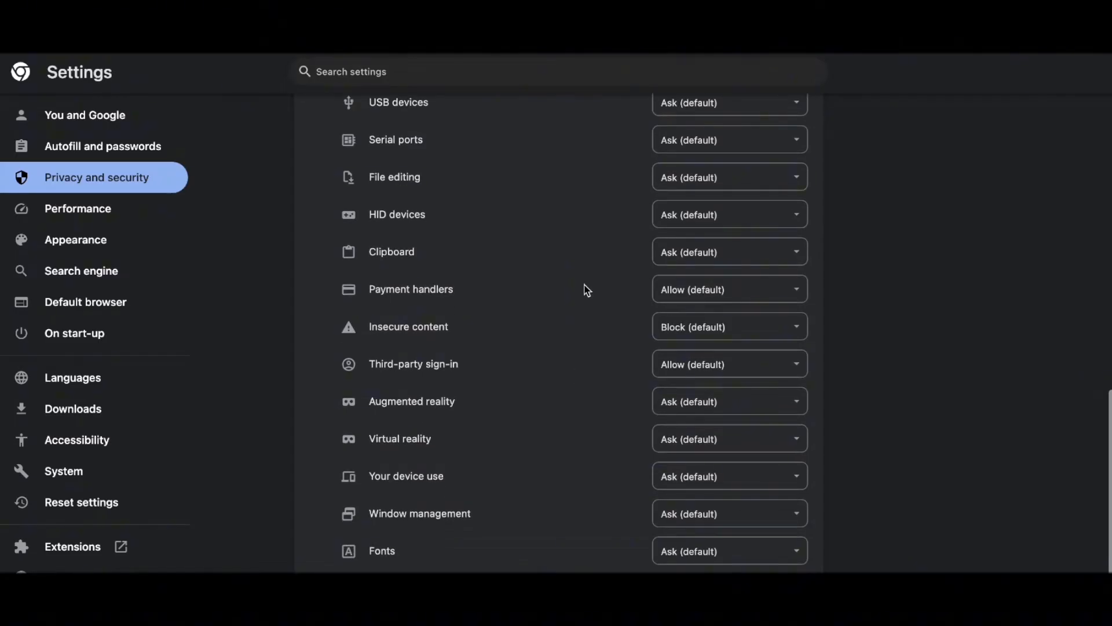
scroll(up, 3)
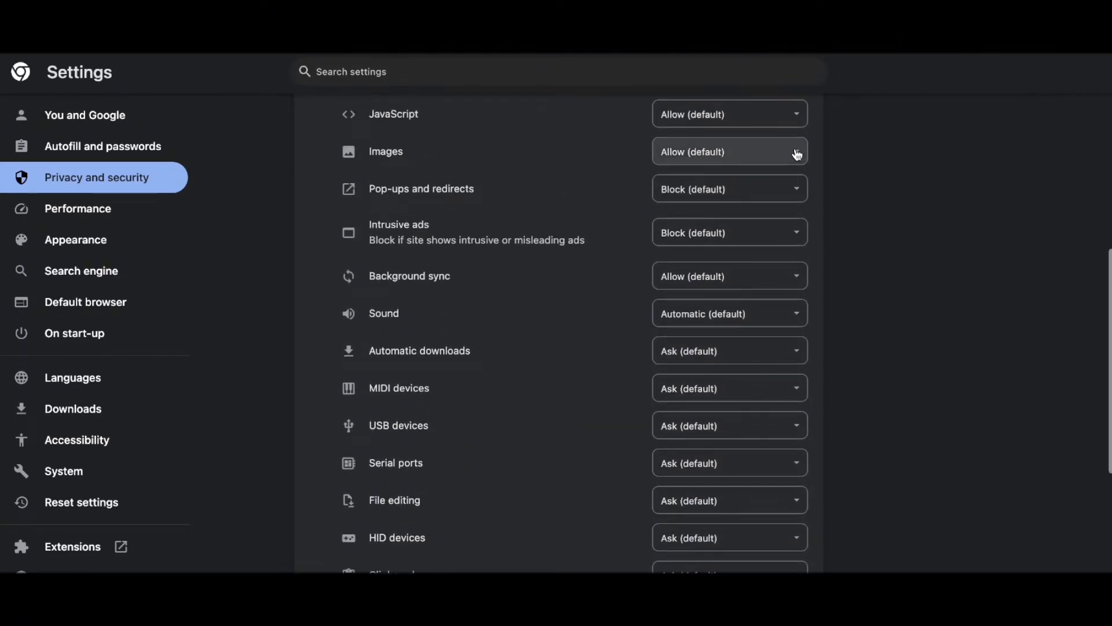
scroll(up, 3)
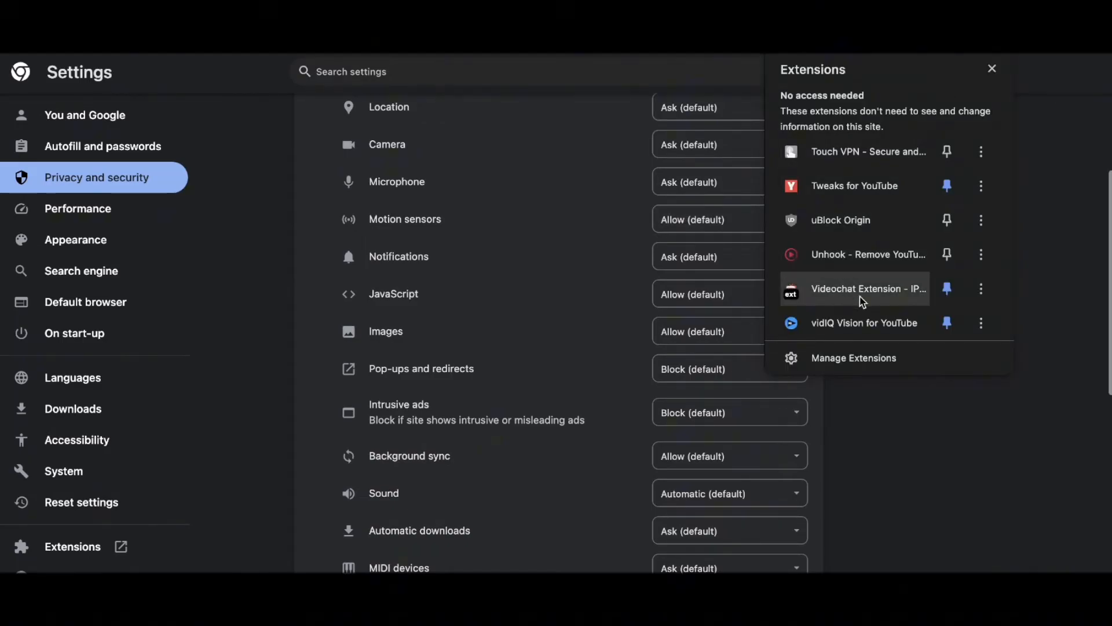
mouse_move(982, 289)
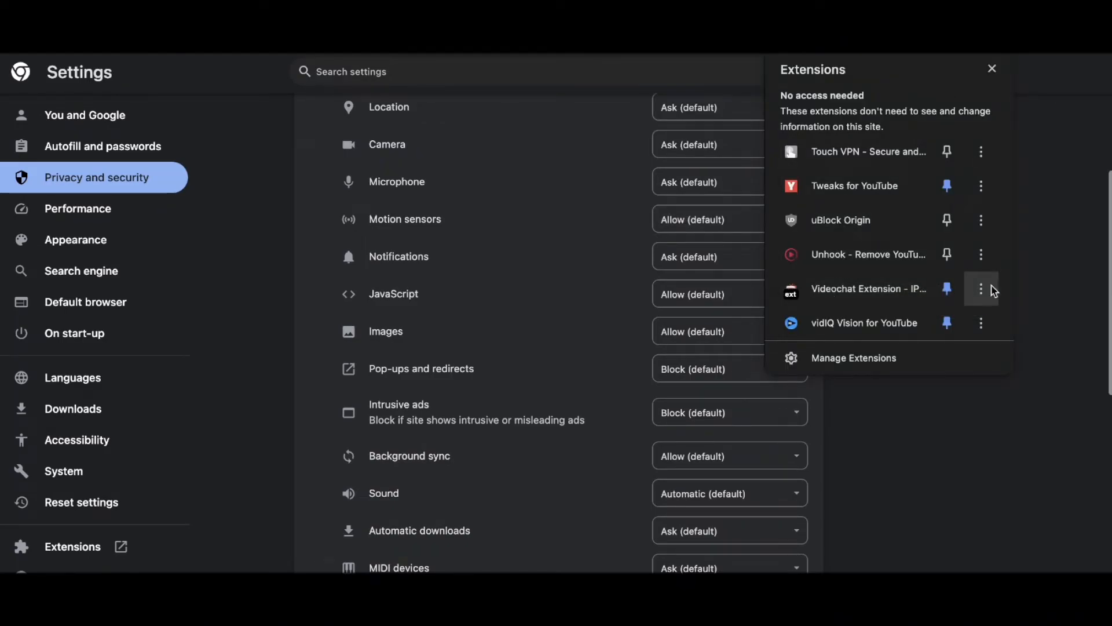
Step: Remove the Videochat Extension - IP Locator for Omegle from Chrome and confirm
click(981, 289)
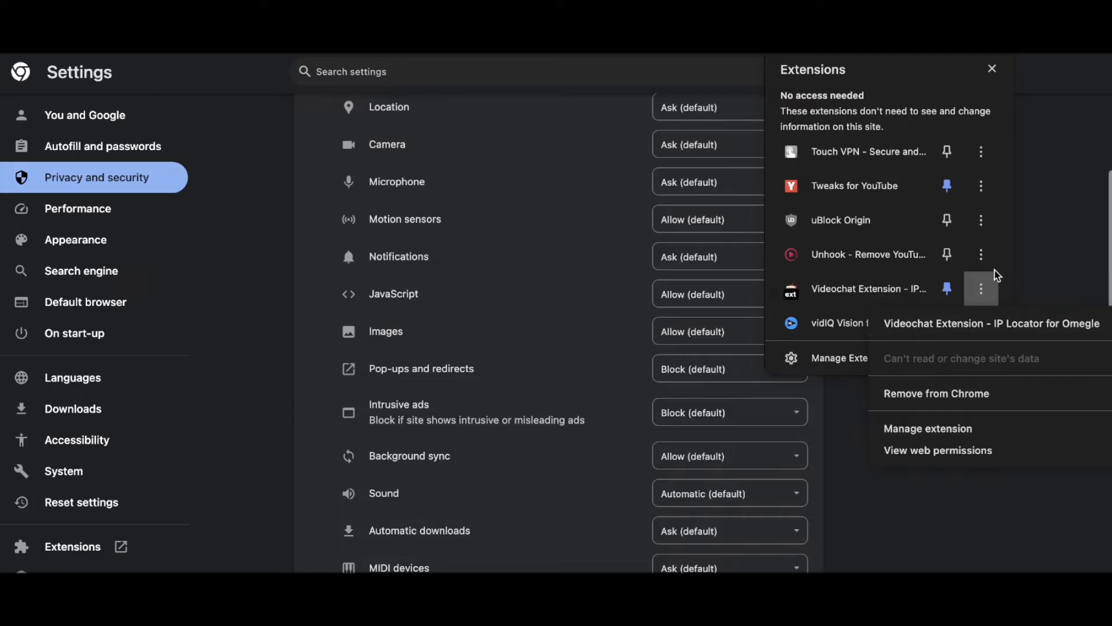
click(936, 393)
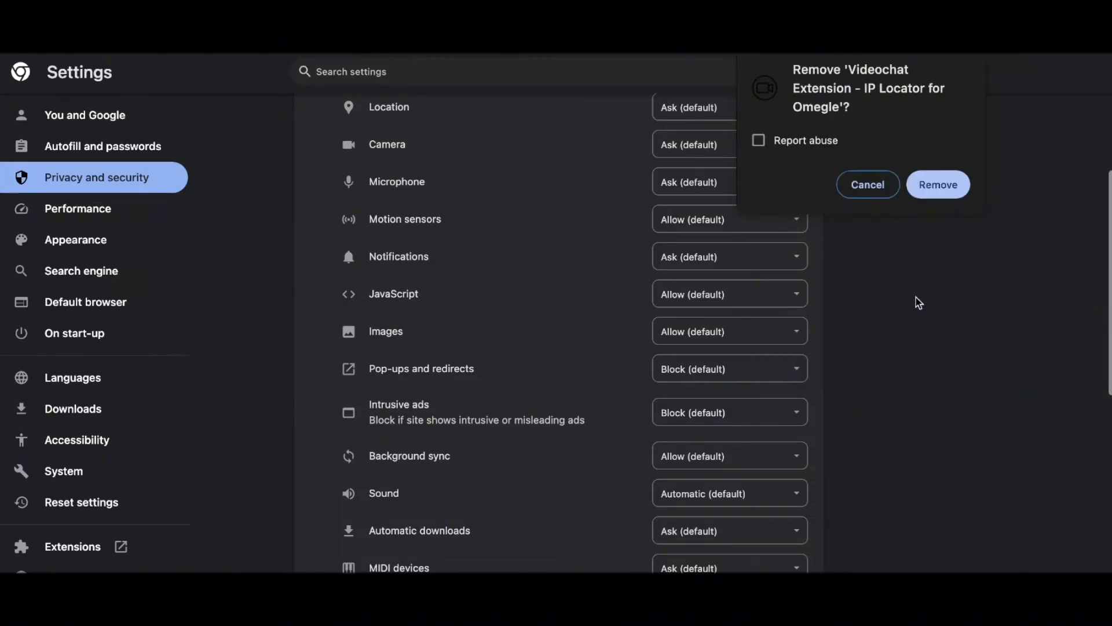
click(937, 184)
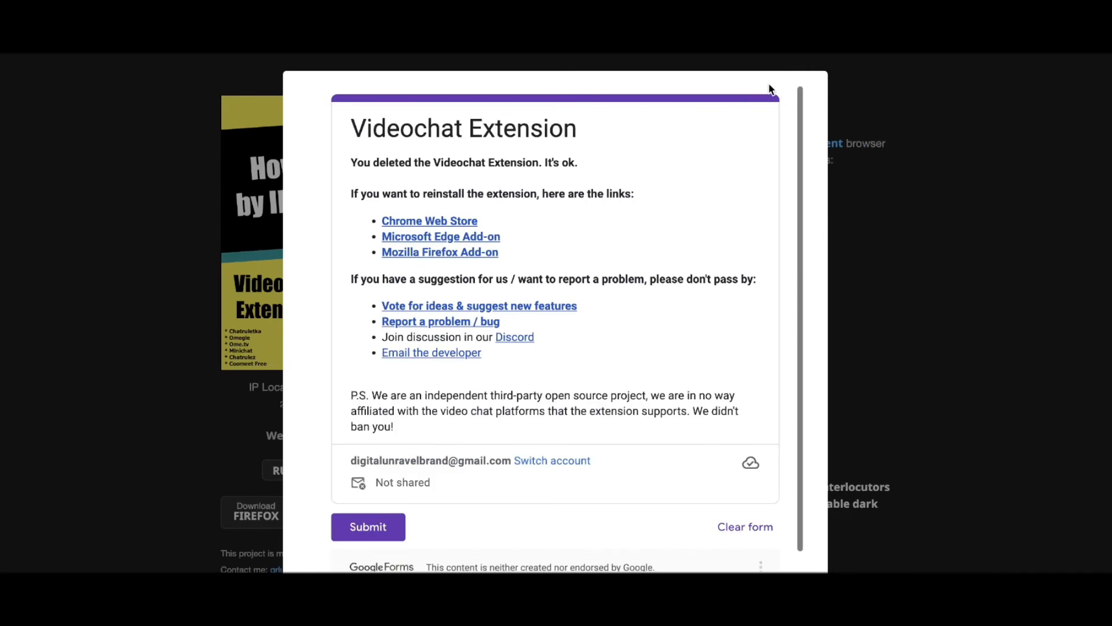